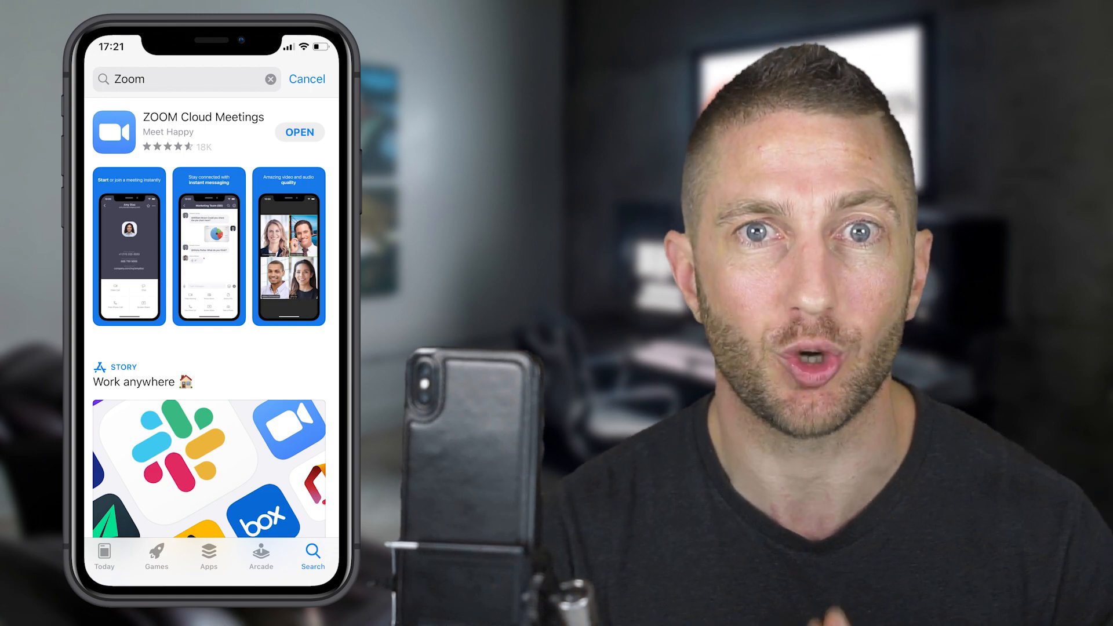
Step: Search the App Store for "Zoom" and locate ZOOM Cloud Meetings showing OPEN
left_click(299, 133)
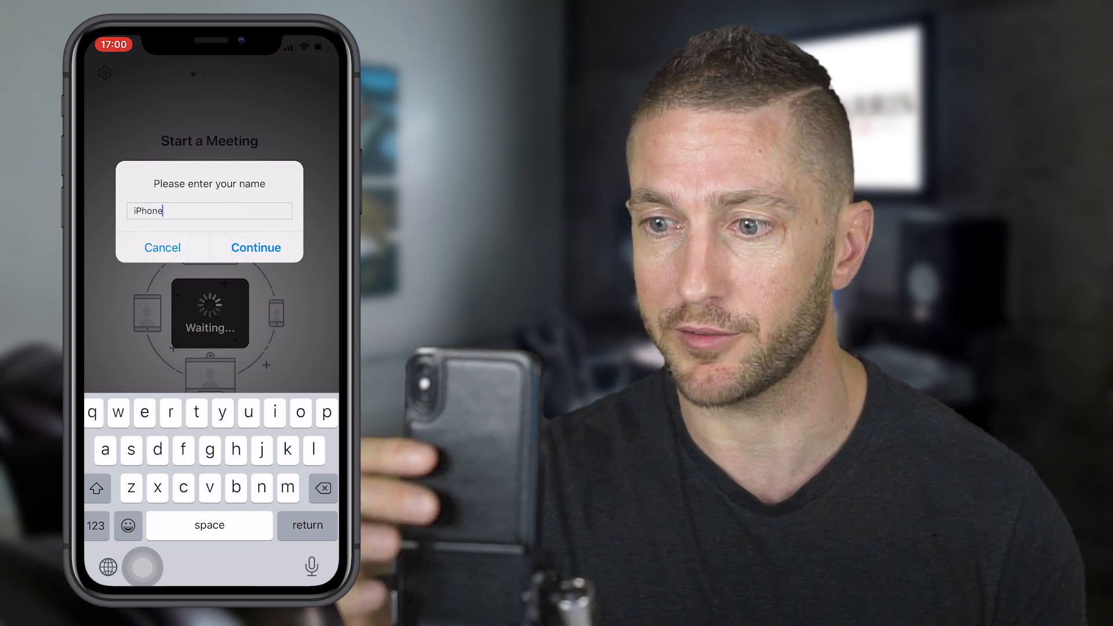
Step: Confirm display name iPhone, allow camera access, and join the meeting with video on
left_click(248, 247)
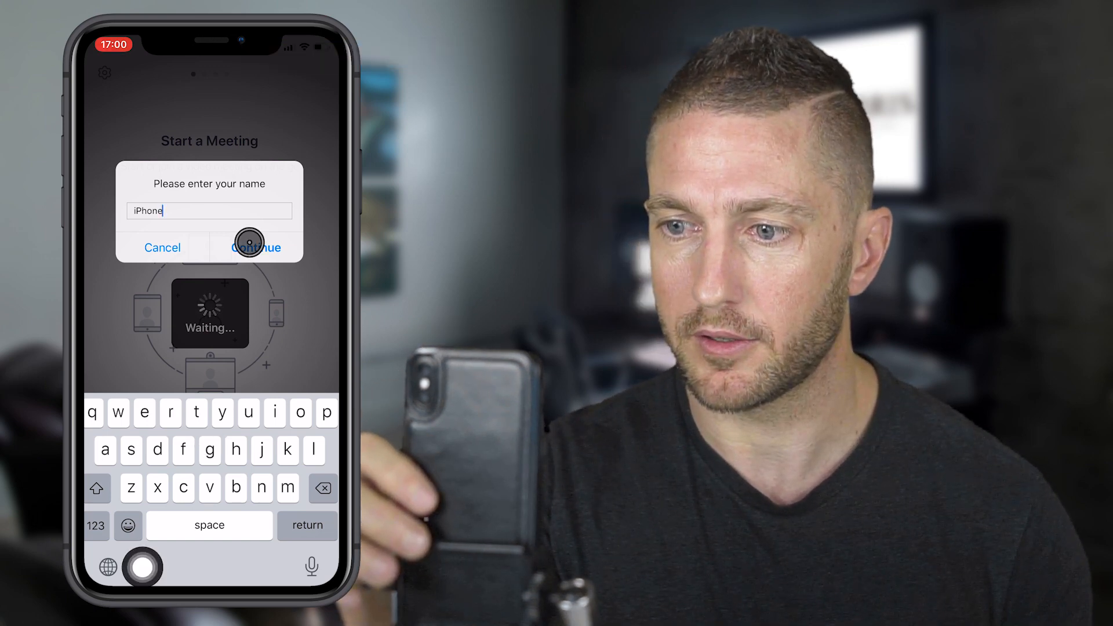
left_click(249, 247)
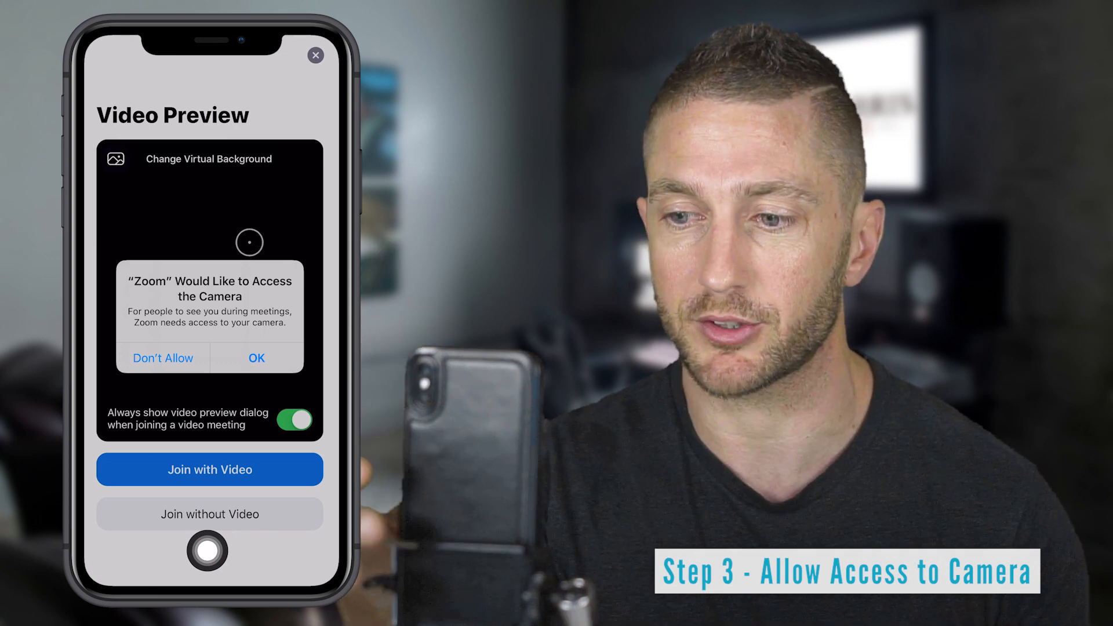
left_click(256, 357)
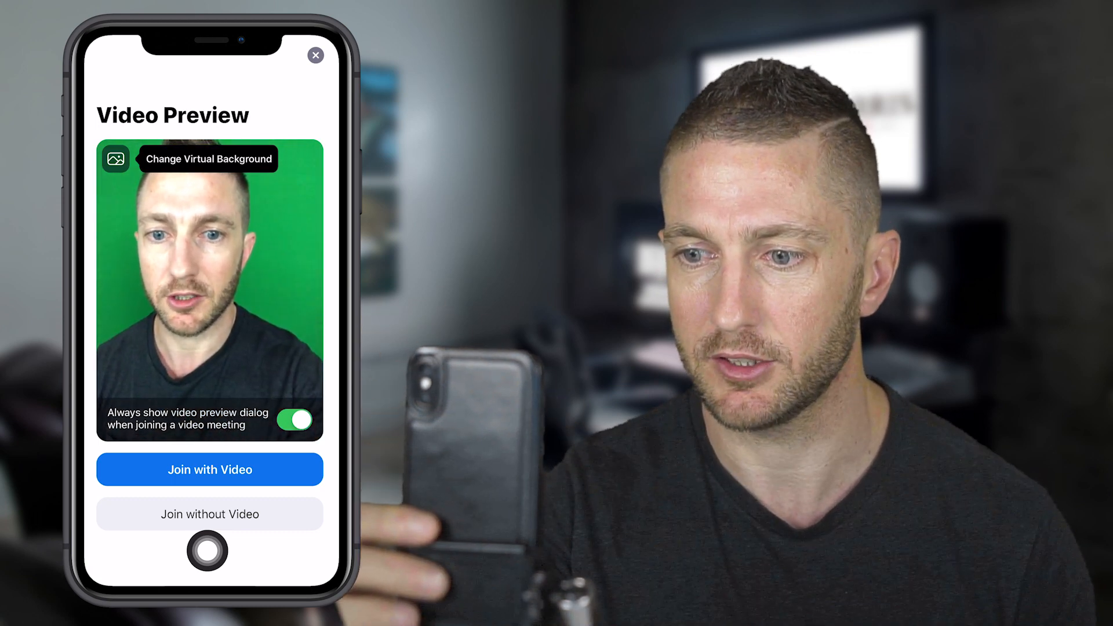
left_click(209, 470)
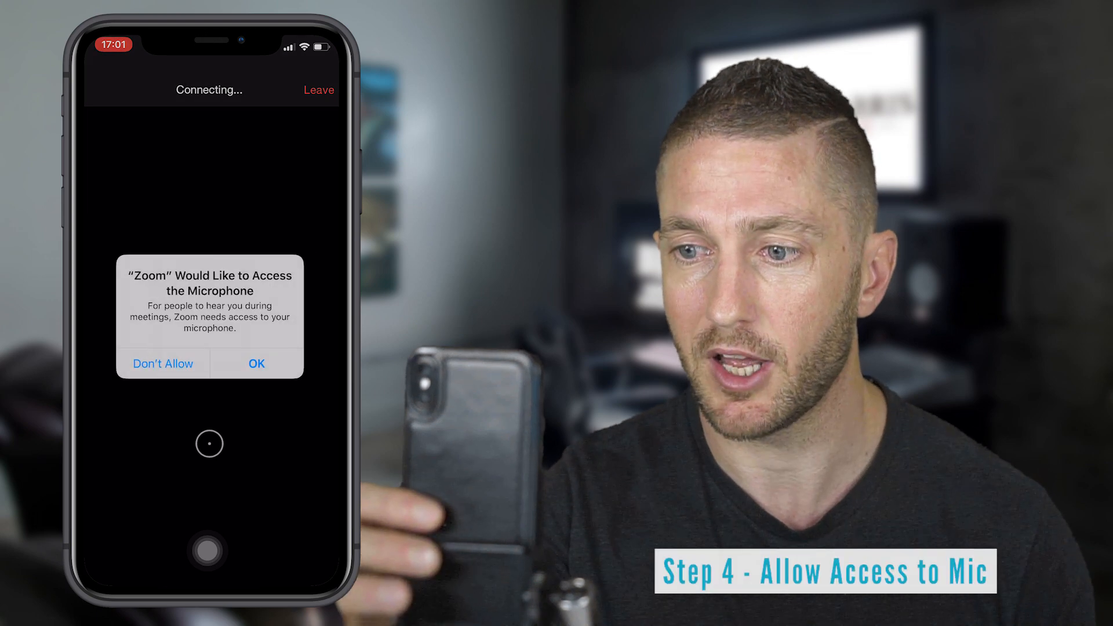
Step: Allow microphone access and wait to be admitted into meeting 386-218-862
left_click(255, 363)
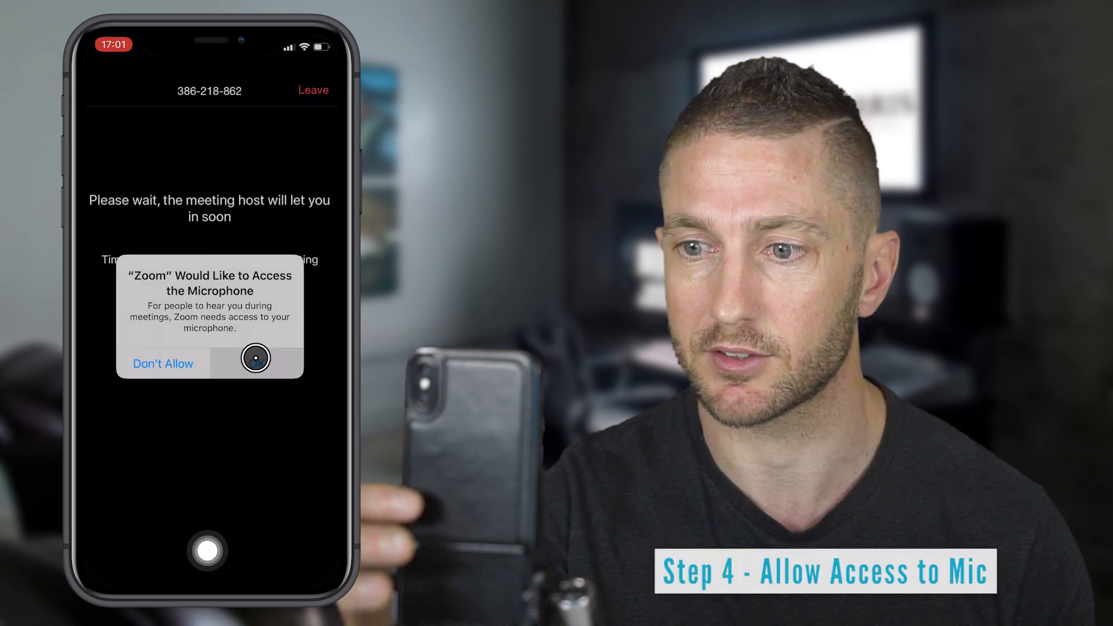
left_click(255, 363)
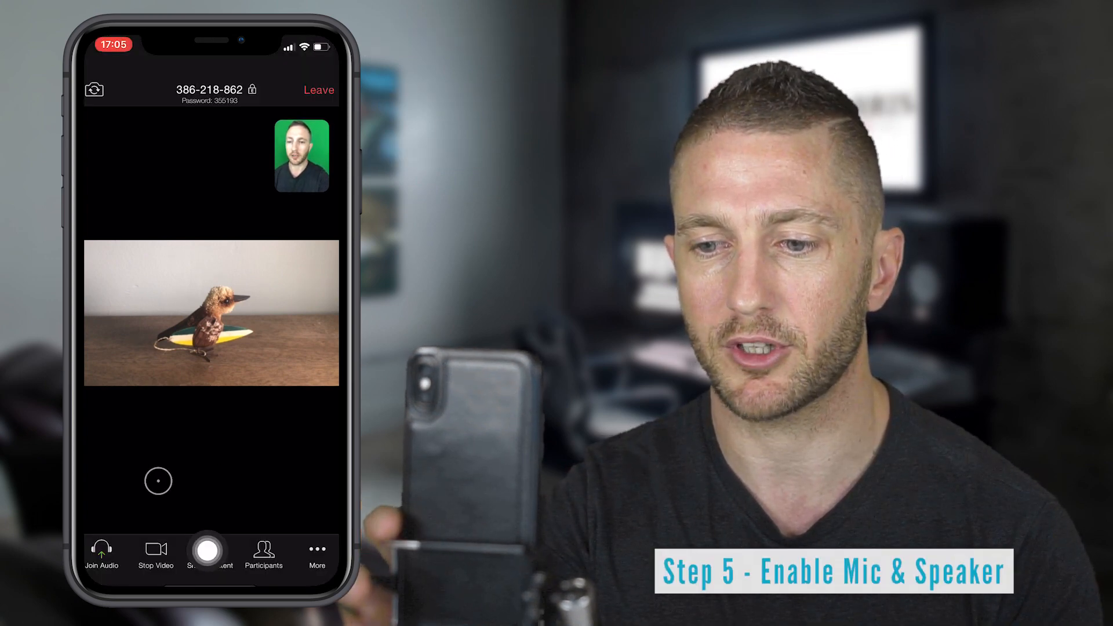
Step: Connect meeting audio using Call over Internet, then leave meeting 386-218-862
left_click(102, 557)
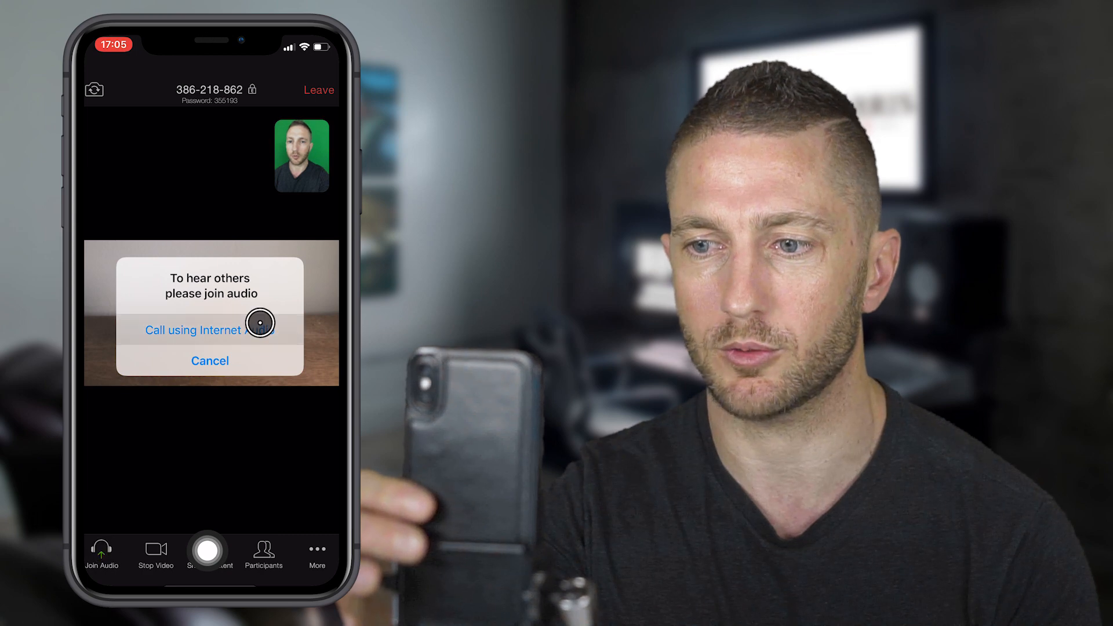
left_click(210, 329)
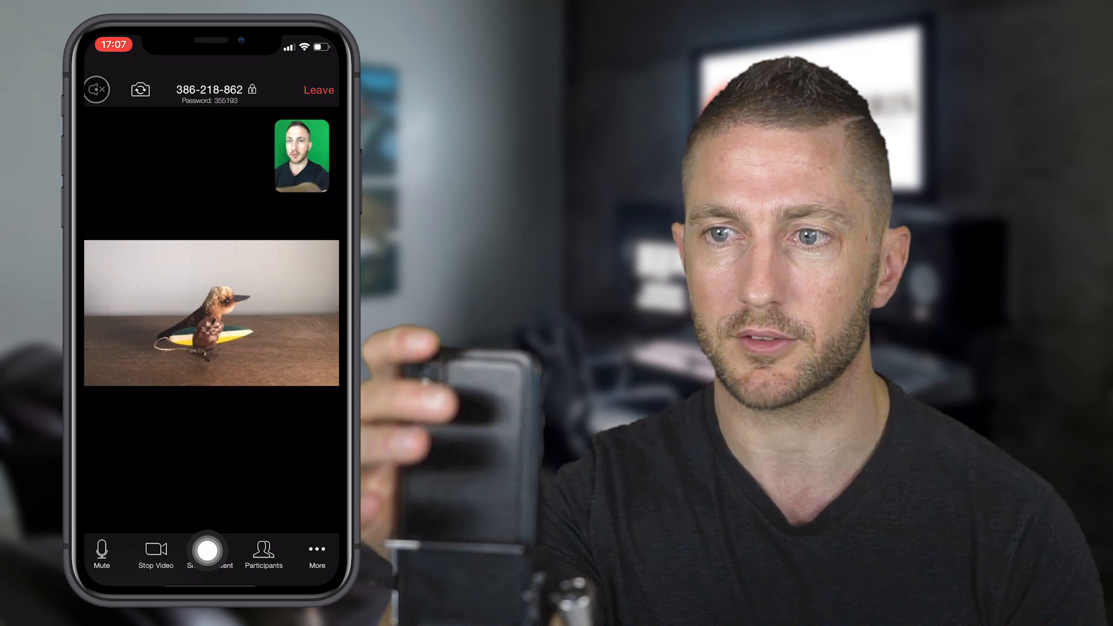
left_click(318, 89)
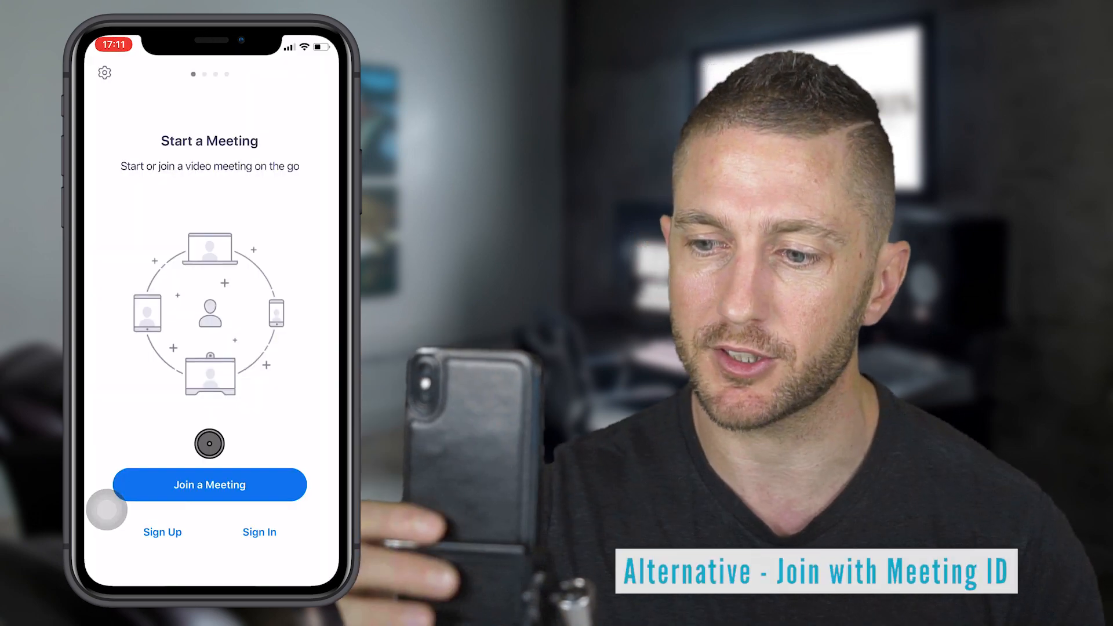
Step: Rejoin by entering meeting ID 386 218 862 under the name iPhone
left_click(209, 484)
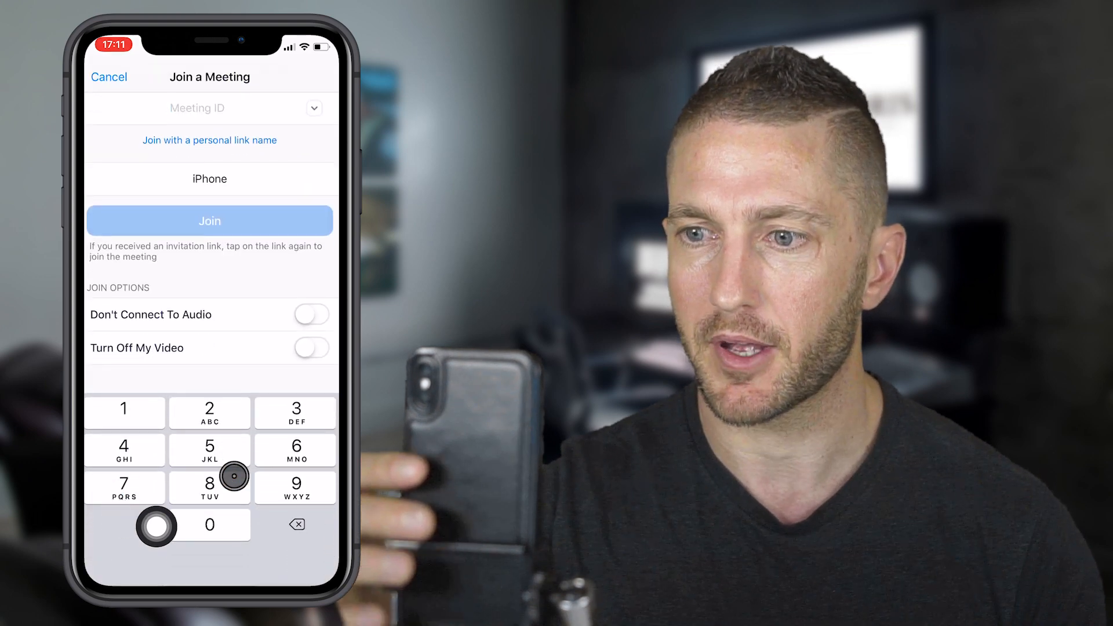
left_click(201, 107)
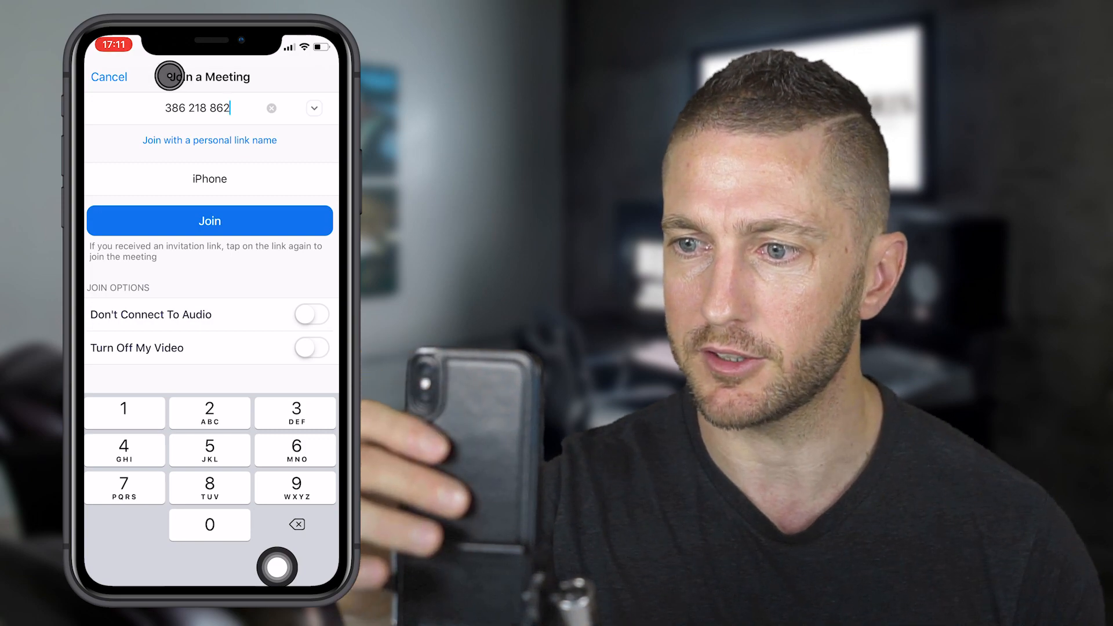
left_click(208, 220)
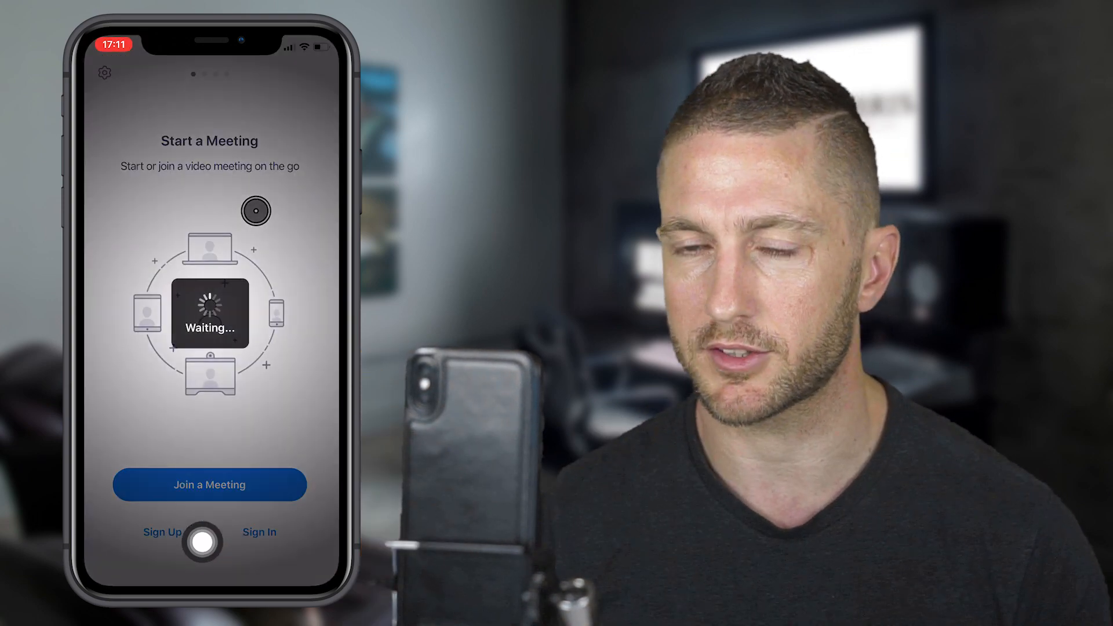